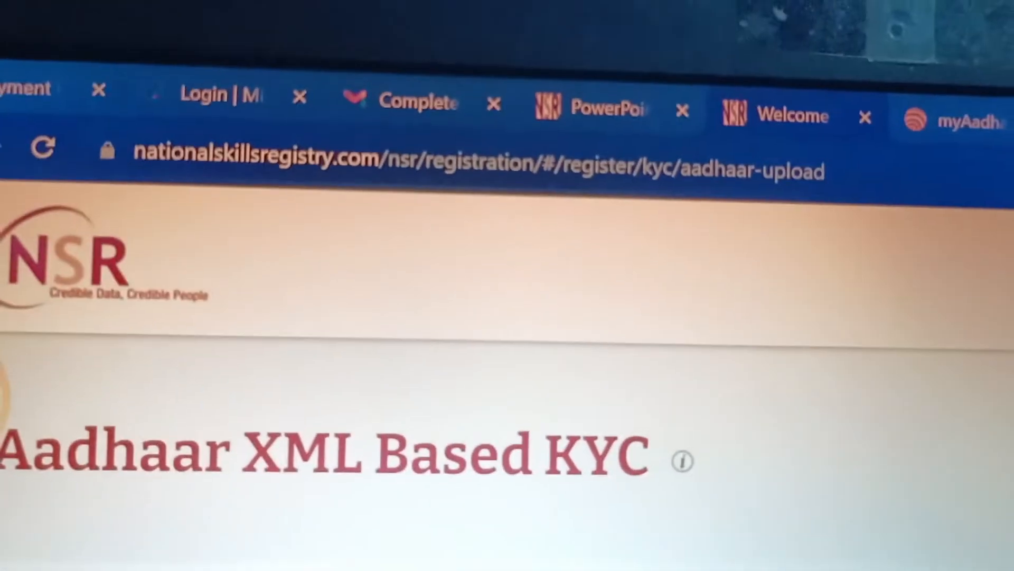
Switch to the myAadhaar site, log in, and reach the online services dashboard
scroll(down, 3)
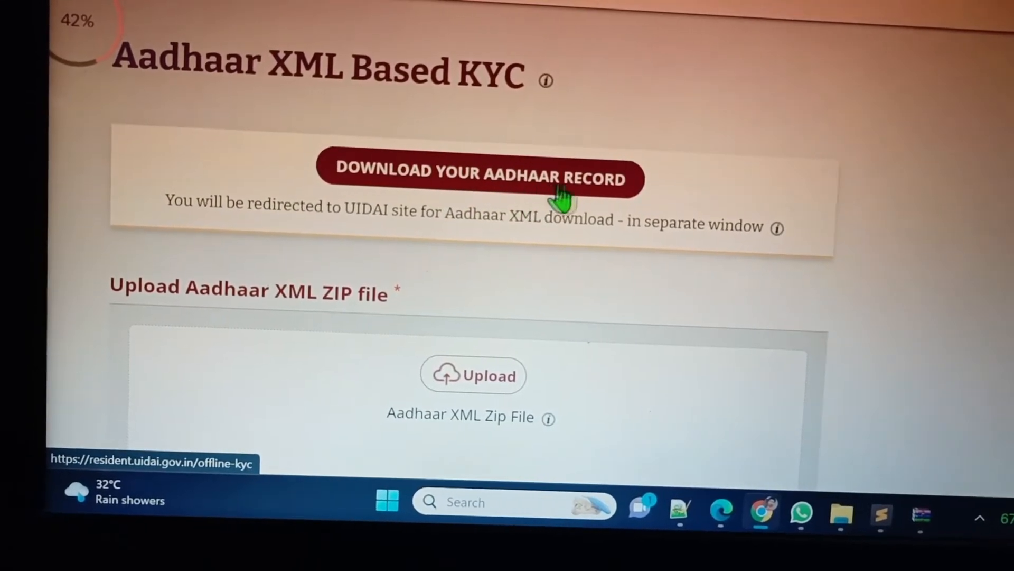
scroll(down, 3)
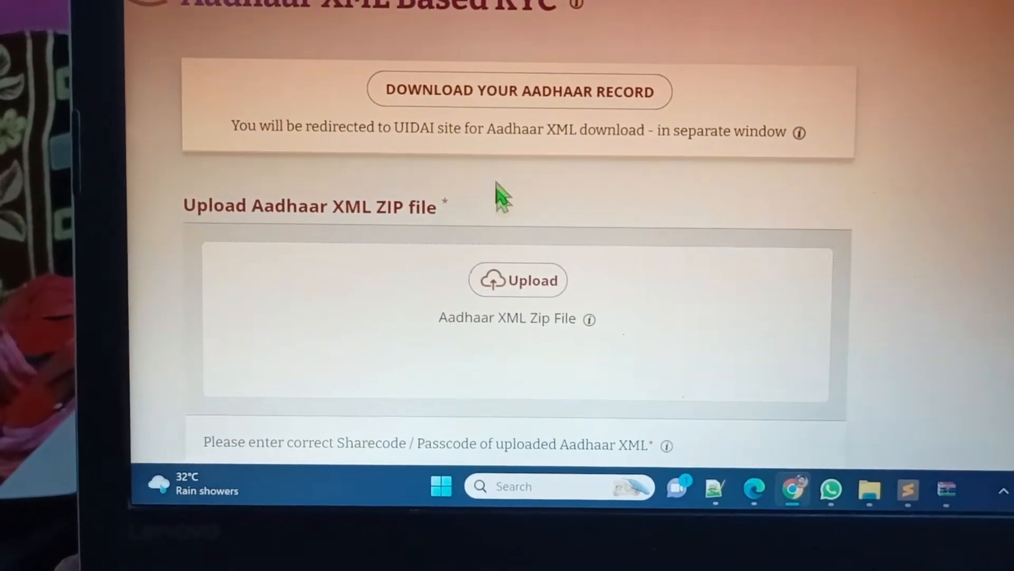
mouse_move(521, 95)
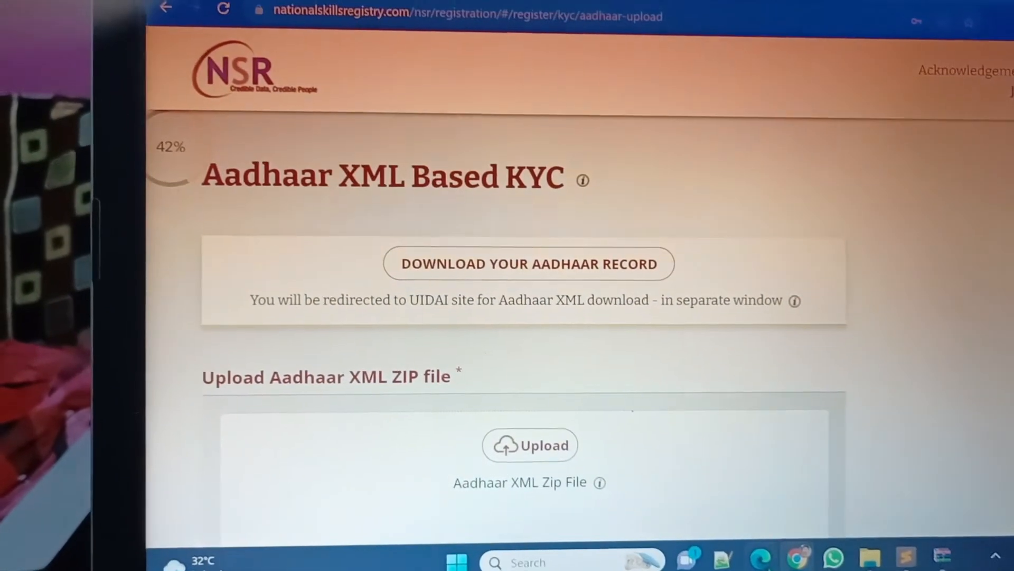
click(527, 263)
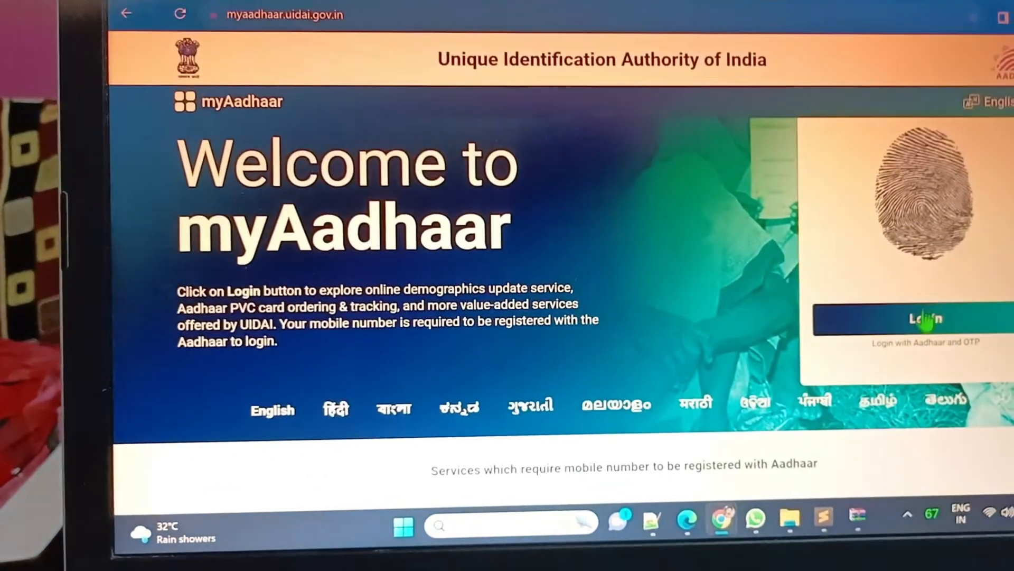
click(925, 318)
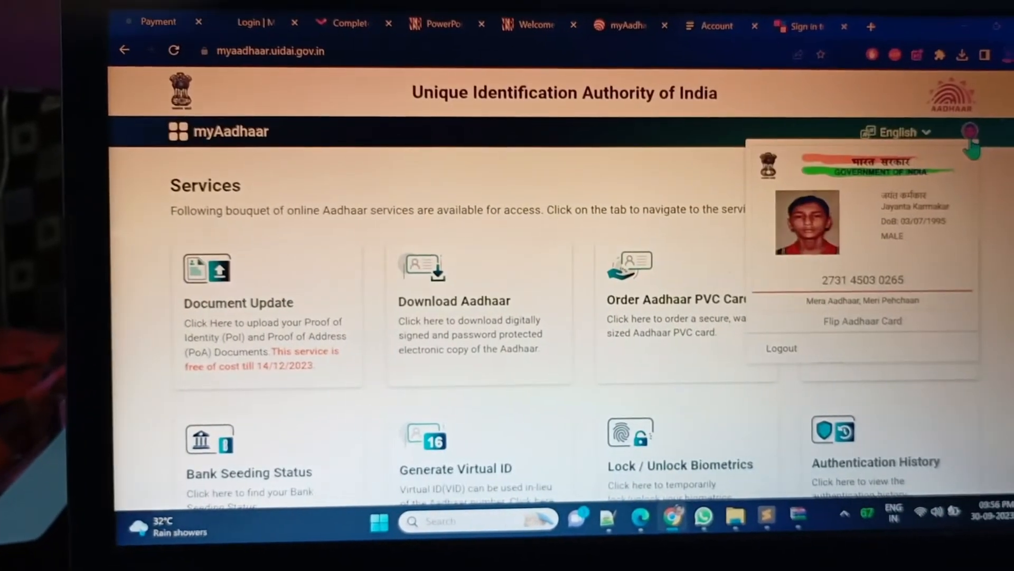
scroll(down, 3)
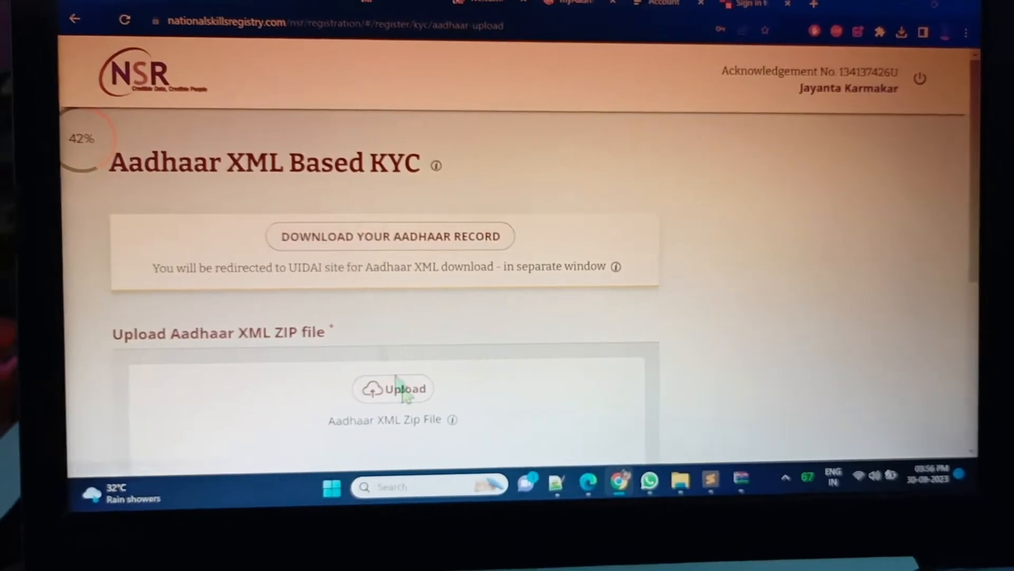
Look over the NSR Aadhaar XML KYC page, then return to the myAadhaar services tab
scroll(down, 3)
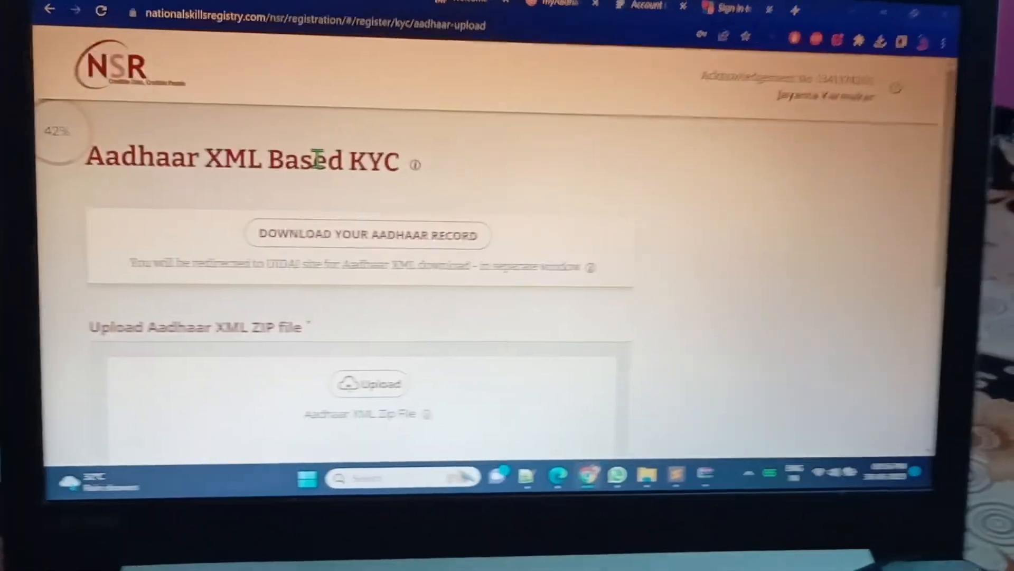
click(368, 234)
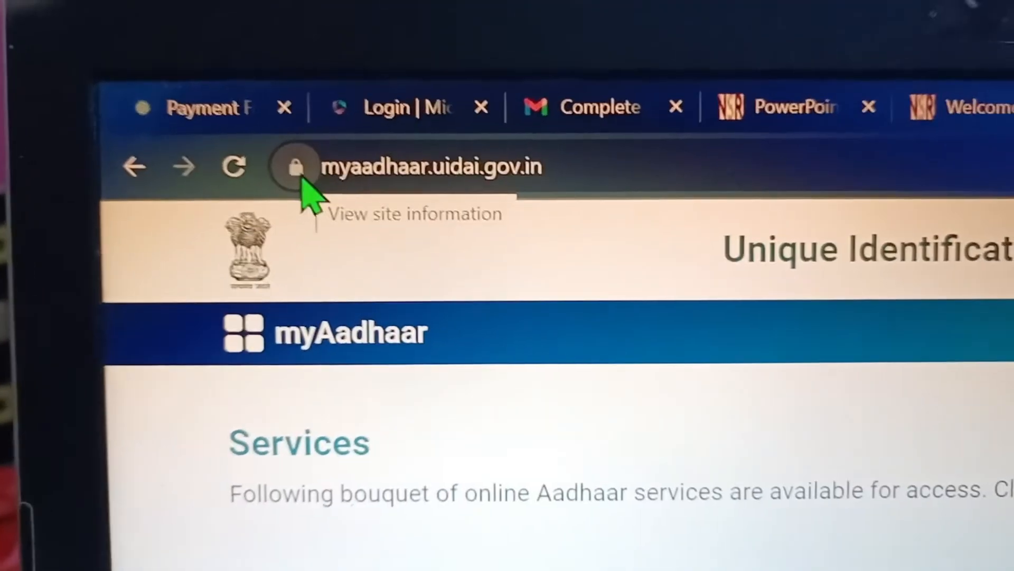
scroll(down, 3)
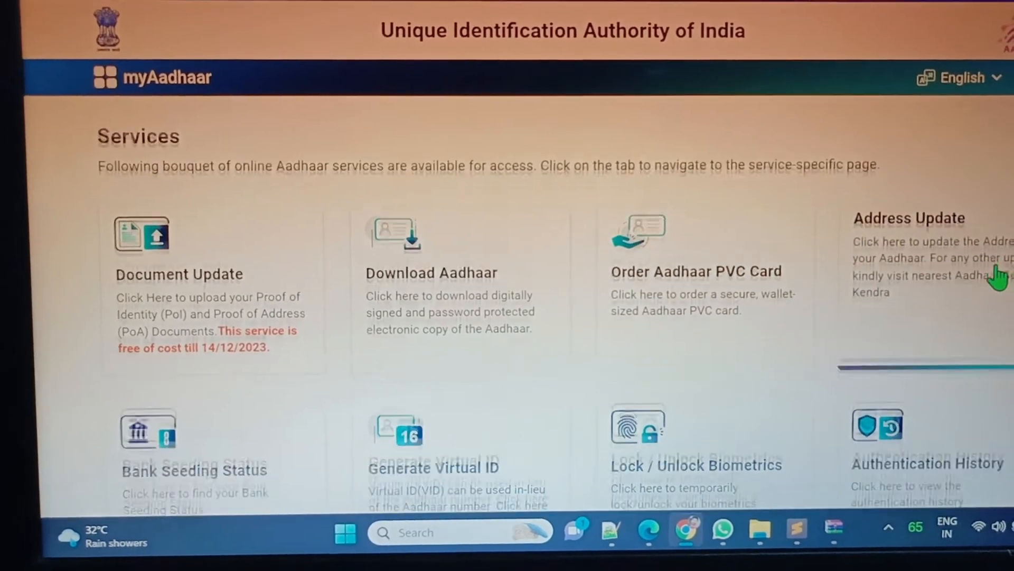
scroll(down, 3)
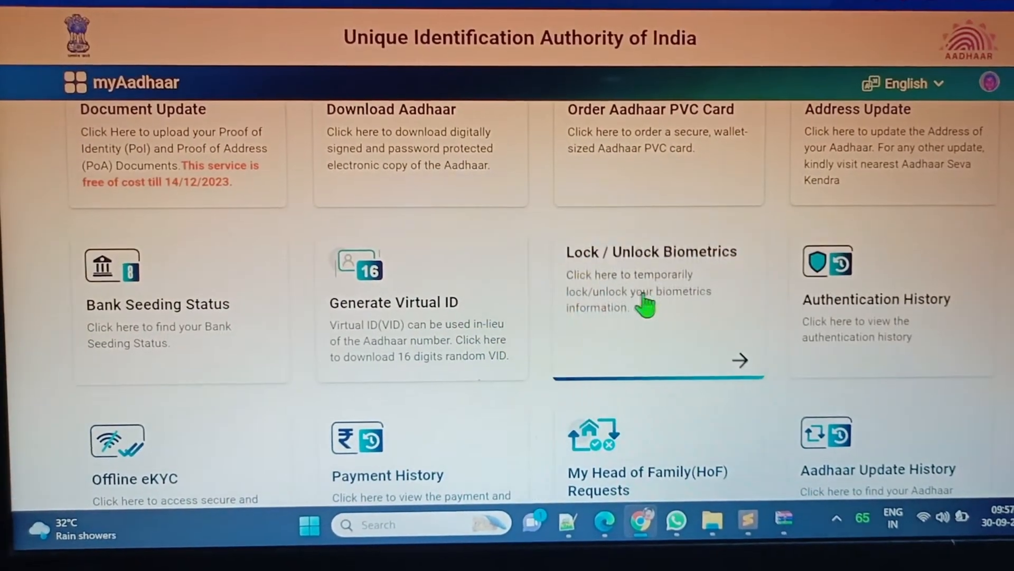
scroll(down, 3)
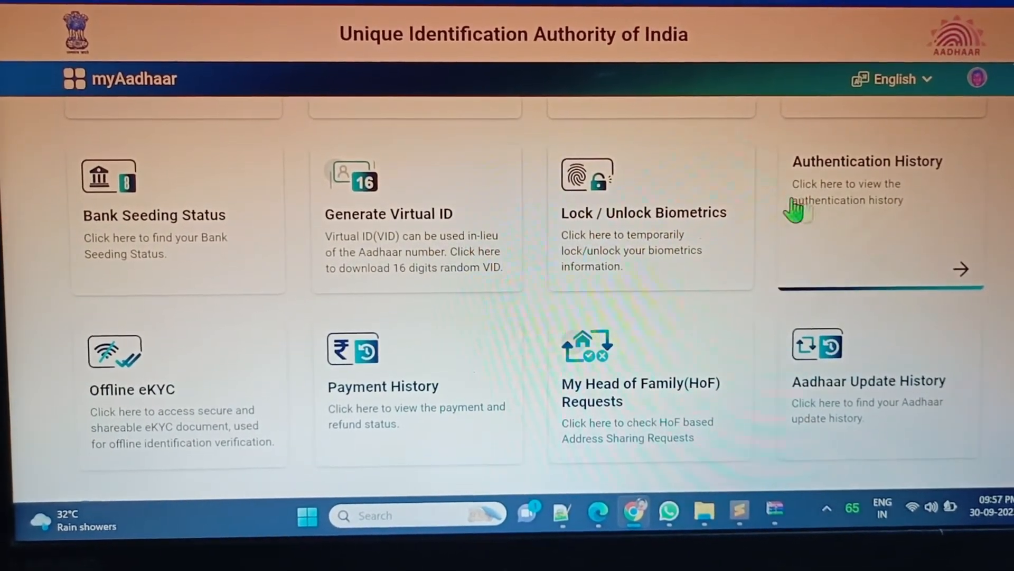
scroll(down, 3)
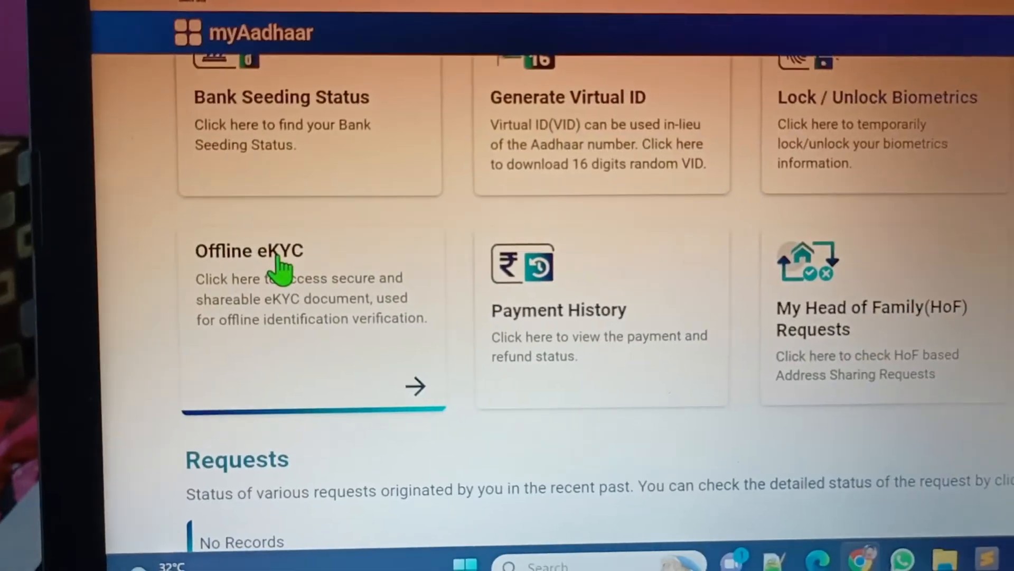
click(248, 251)
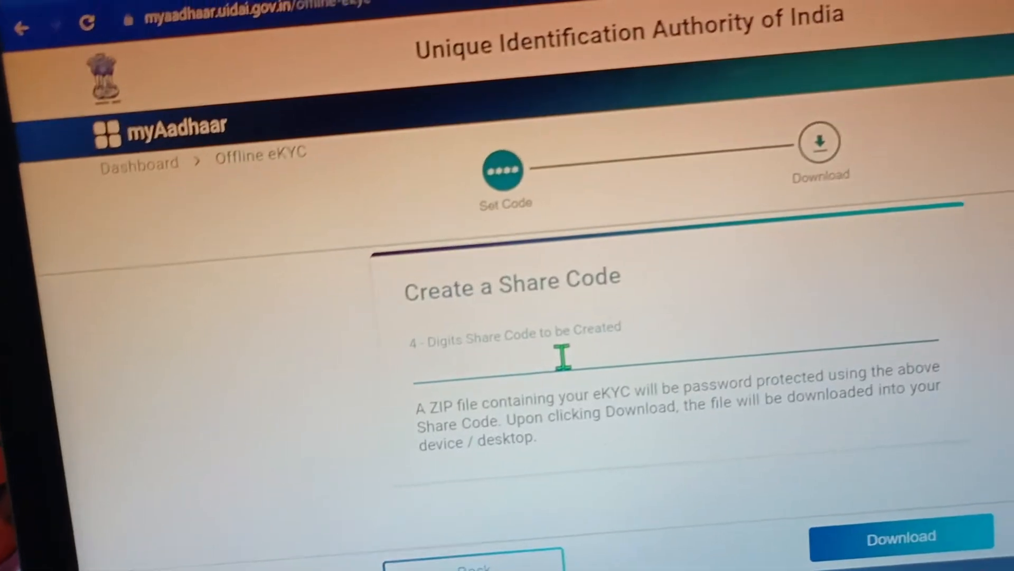
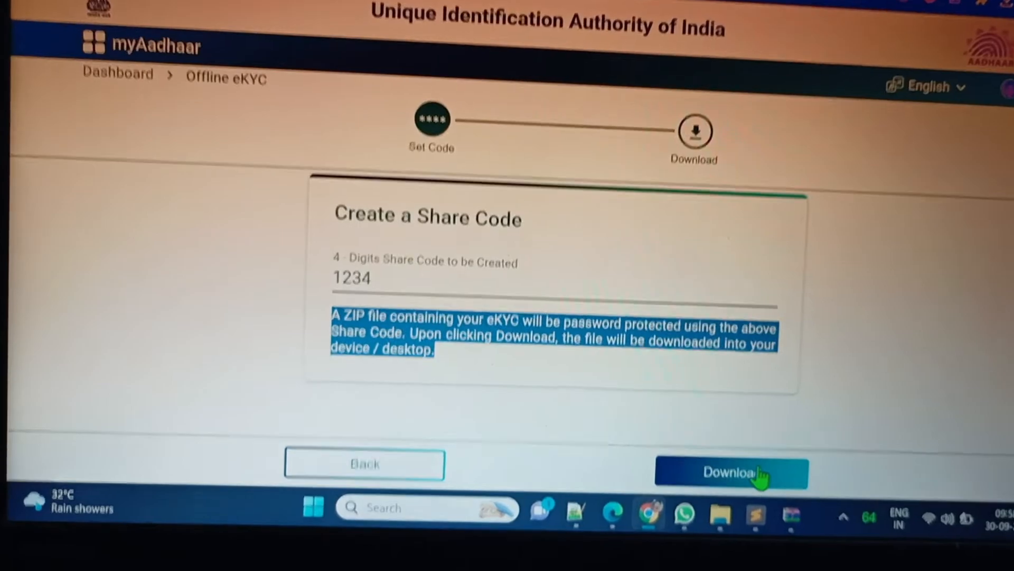
Download the password-protected eKYC ZIP and dismiss WinRAR's license reminder
click(731, 471)
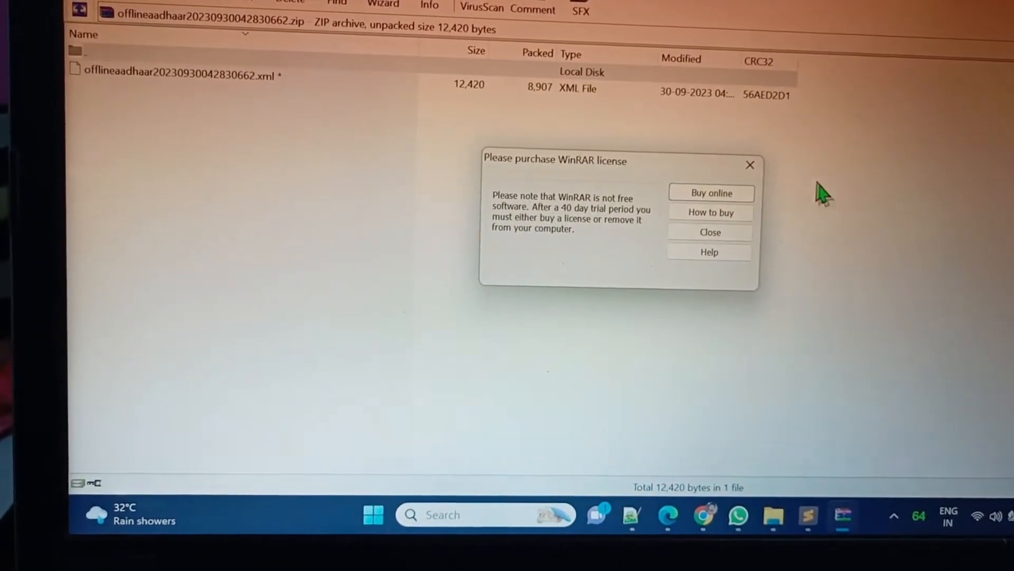
click(709, 231)
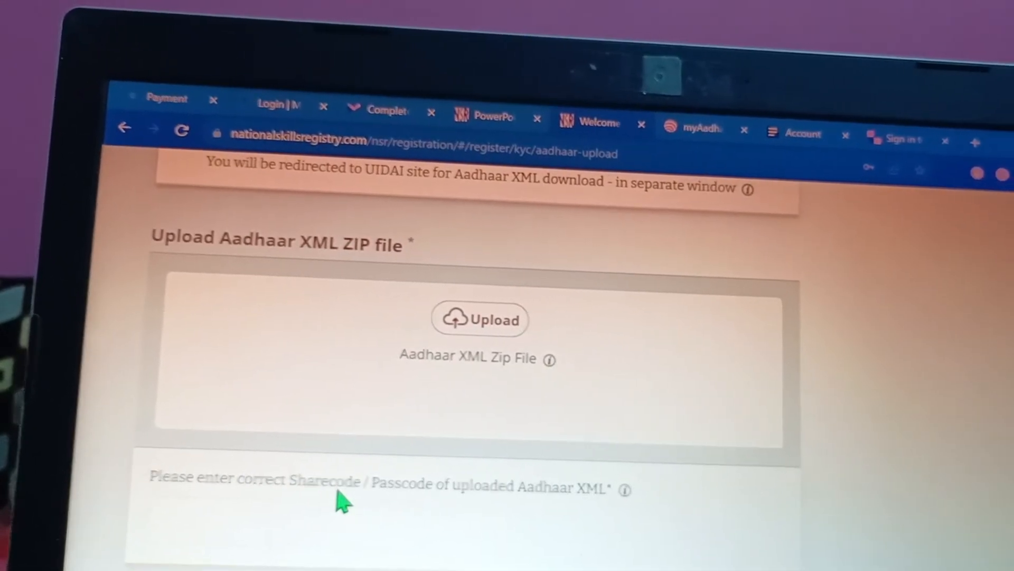
Submit the empty NSR KYC form to trigger missing ZIP and share code errors
scroll(down, 3)
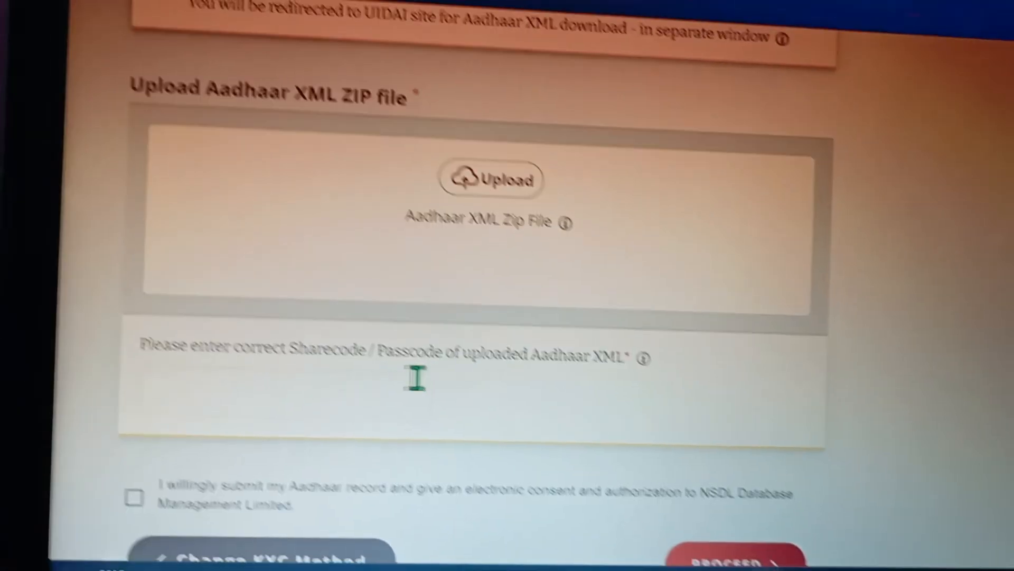
click(272, 372)
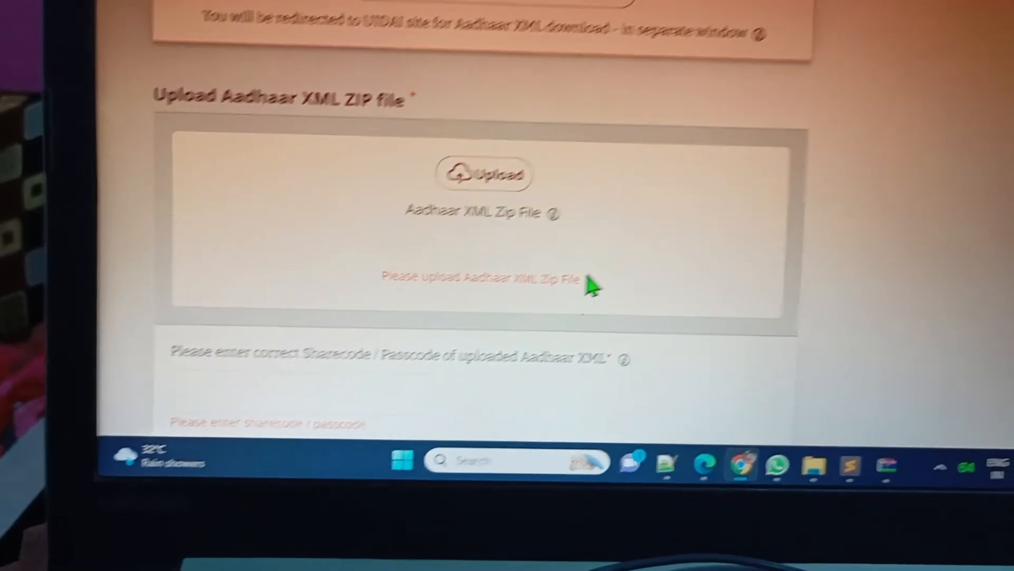
scroll(down, 3)
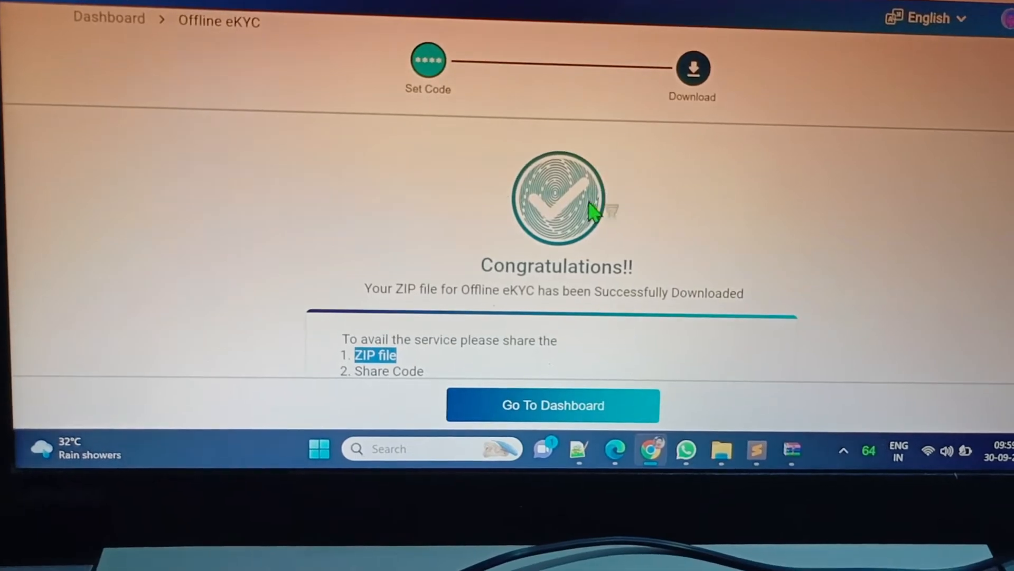
scroll(down, 3)
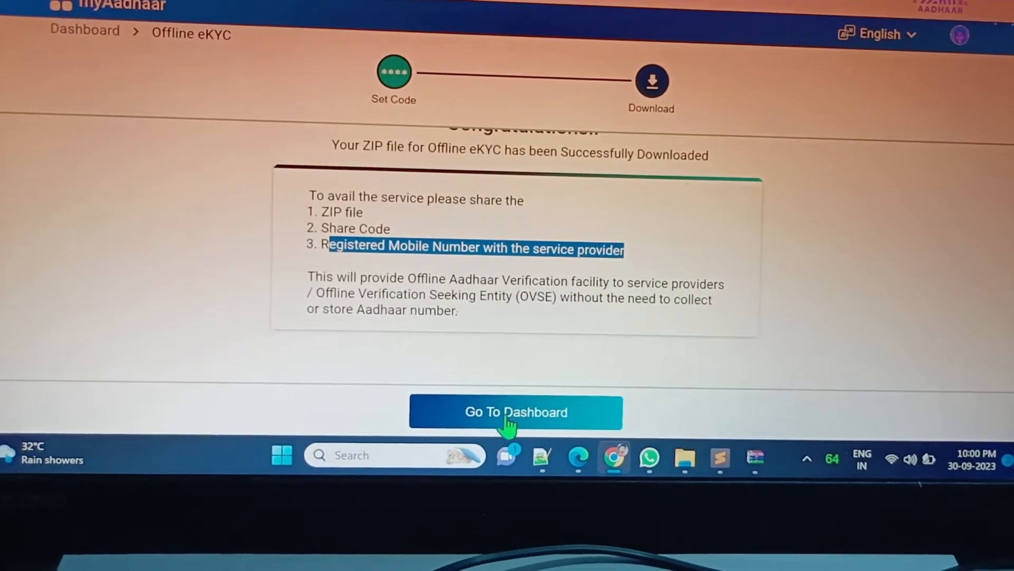
Return to the NSR KYC page, enter the share code, and check recent downloads
click(515, 412)
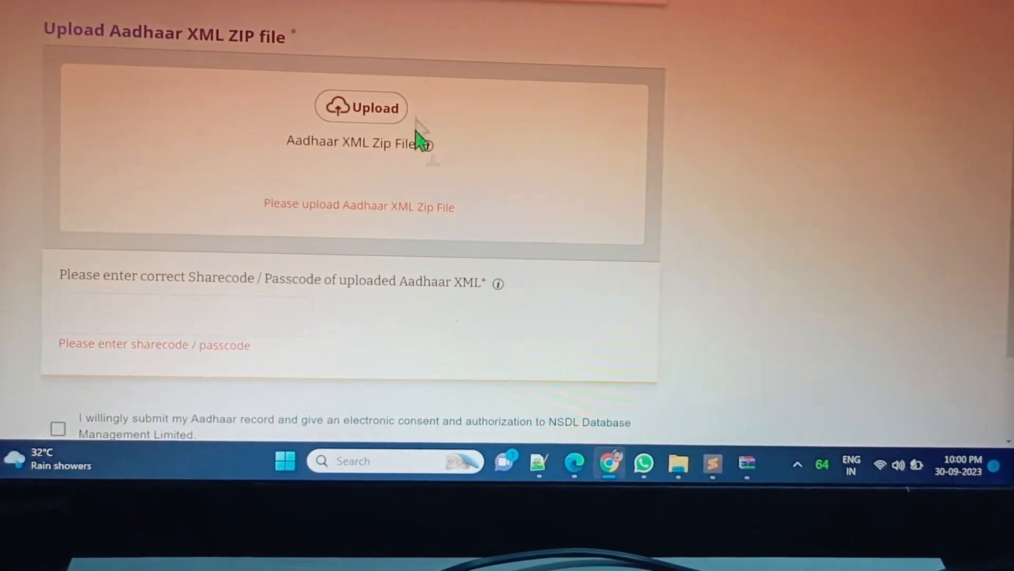
scroll(down, 3)
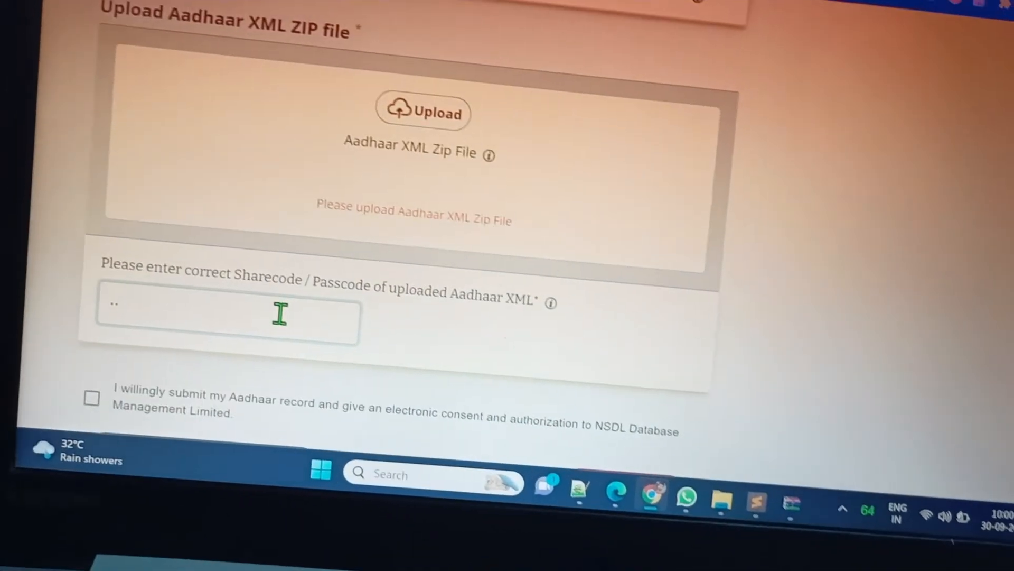
text(•)
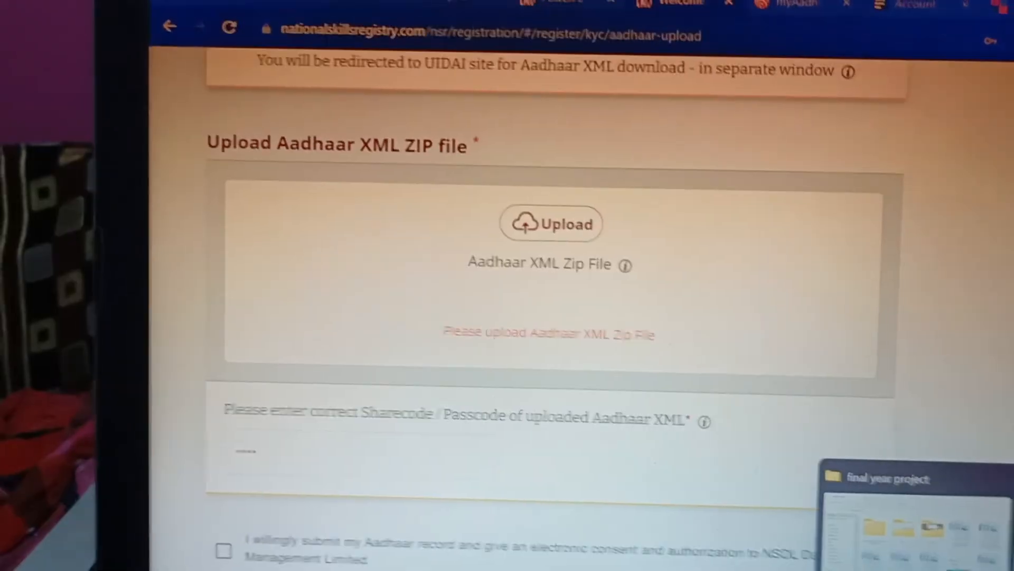
click(550, 222)
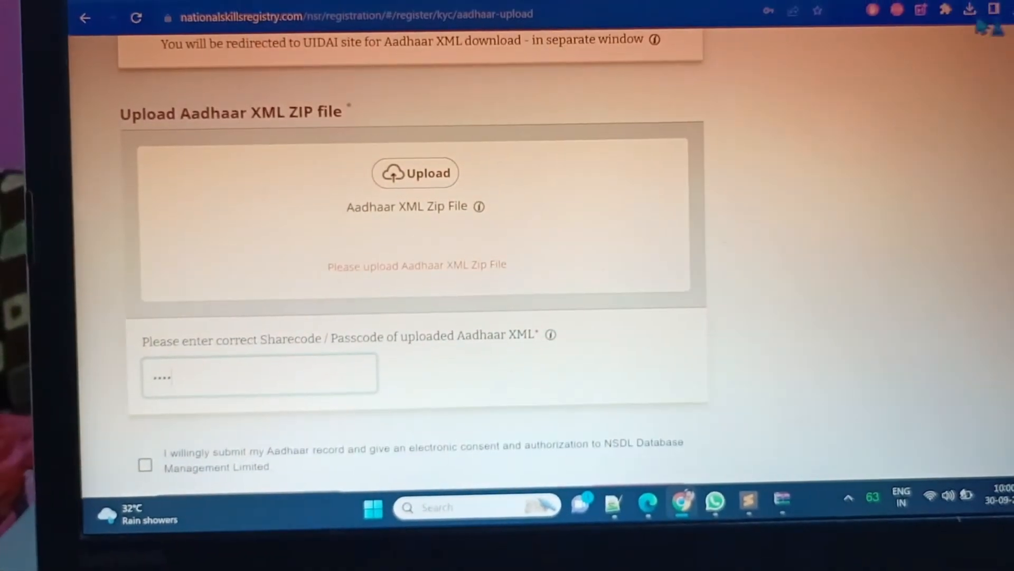
click(968, 11)
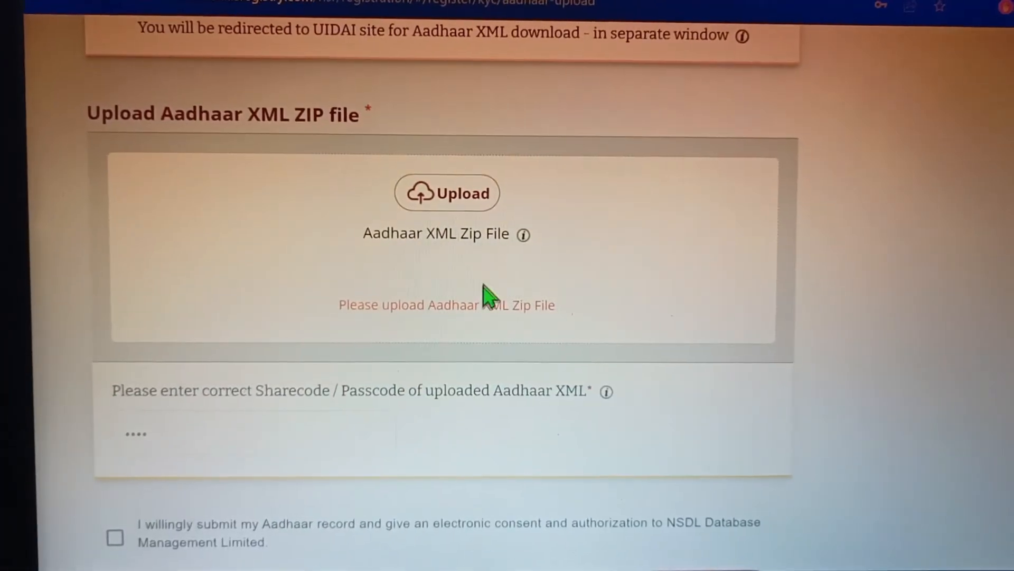
click(447, 193)
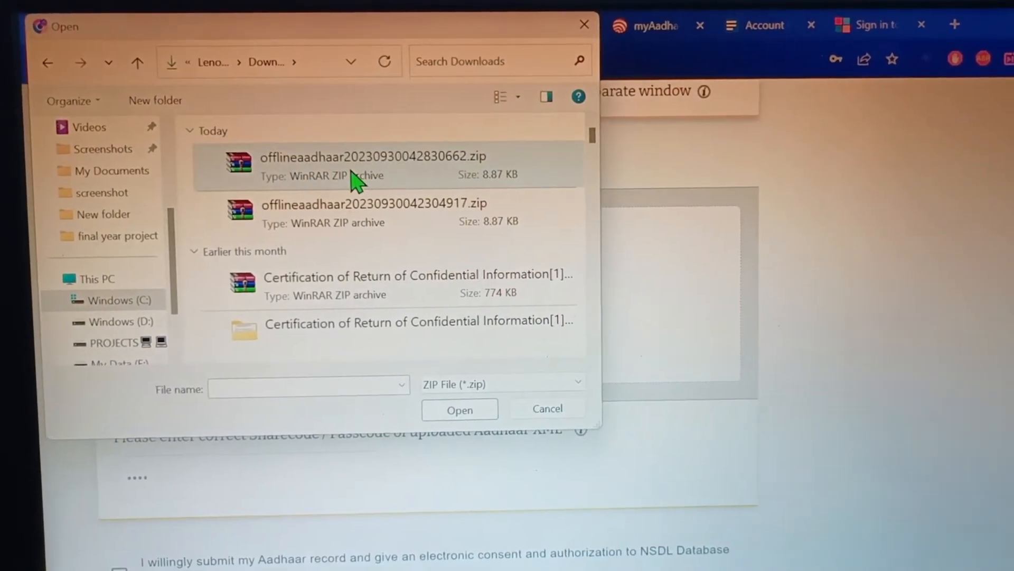
click(372, 165)
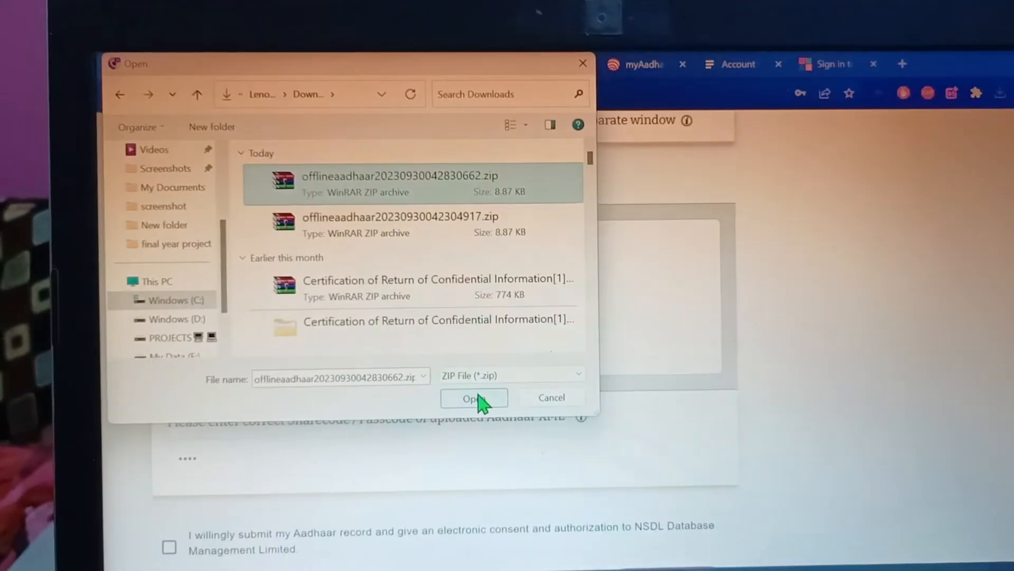
click(473, 397)
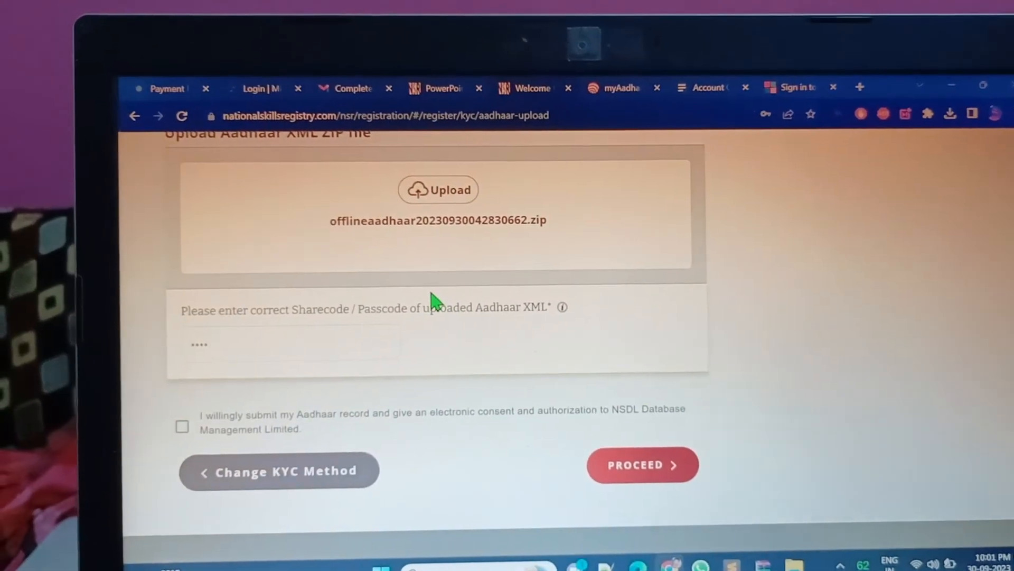
click(182, 426)
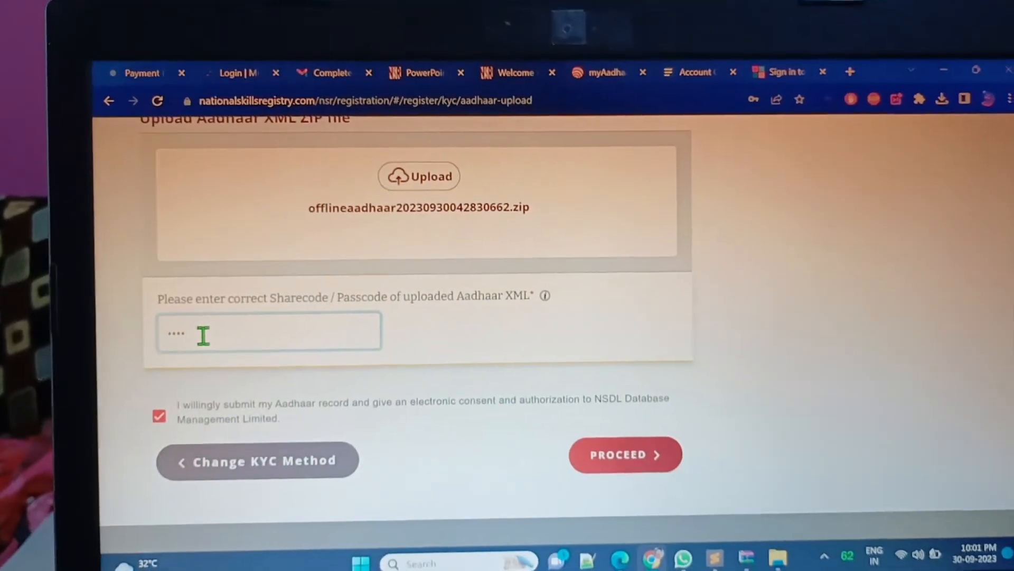
click(625, 455)
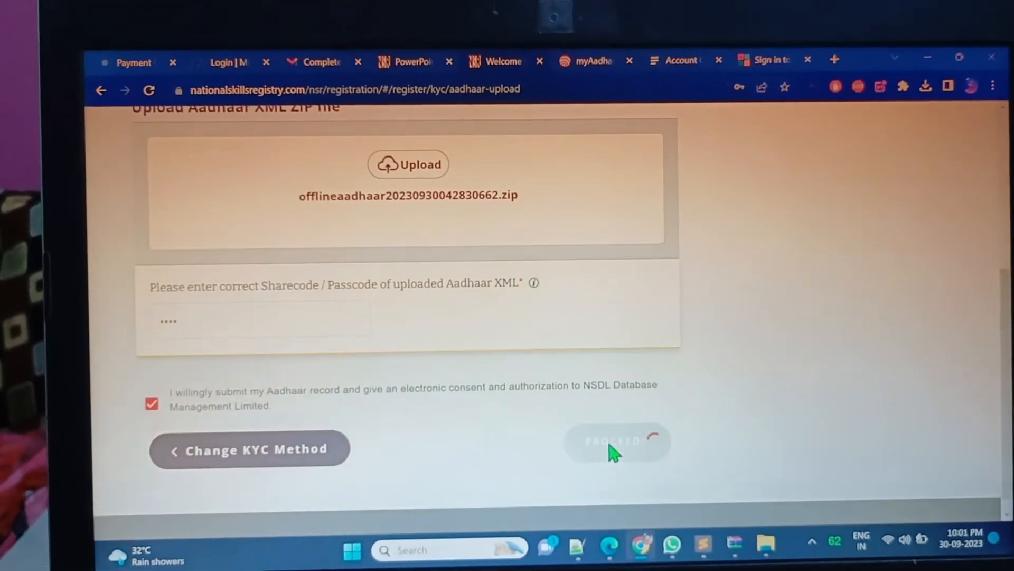
Dismiss the password-update prompt and submit Aadhaar details with PAN image and photo
click(616, 441)
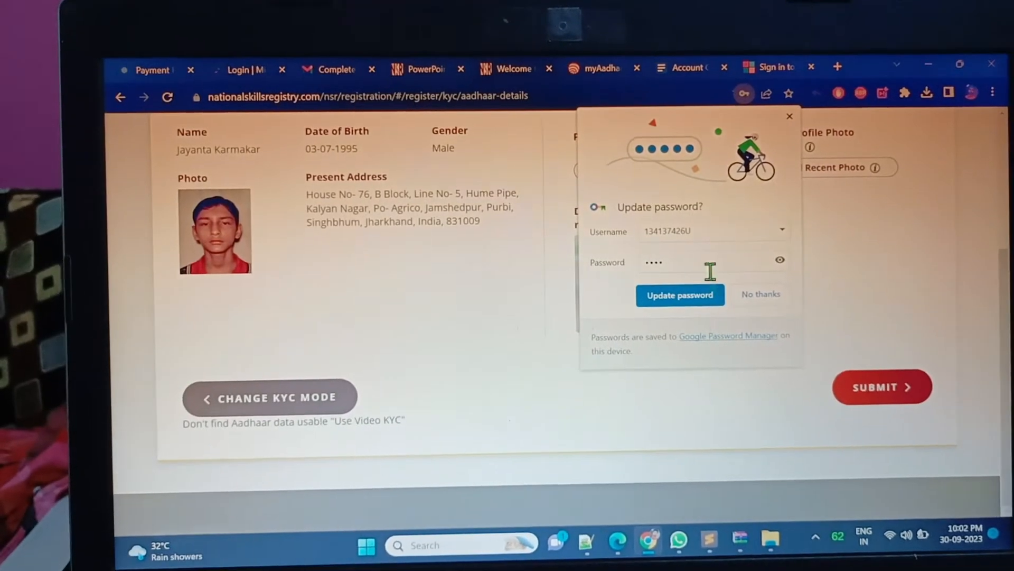
click(760, 293)
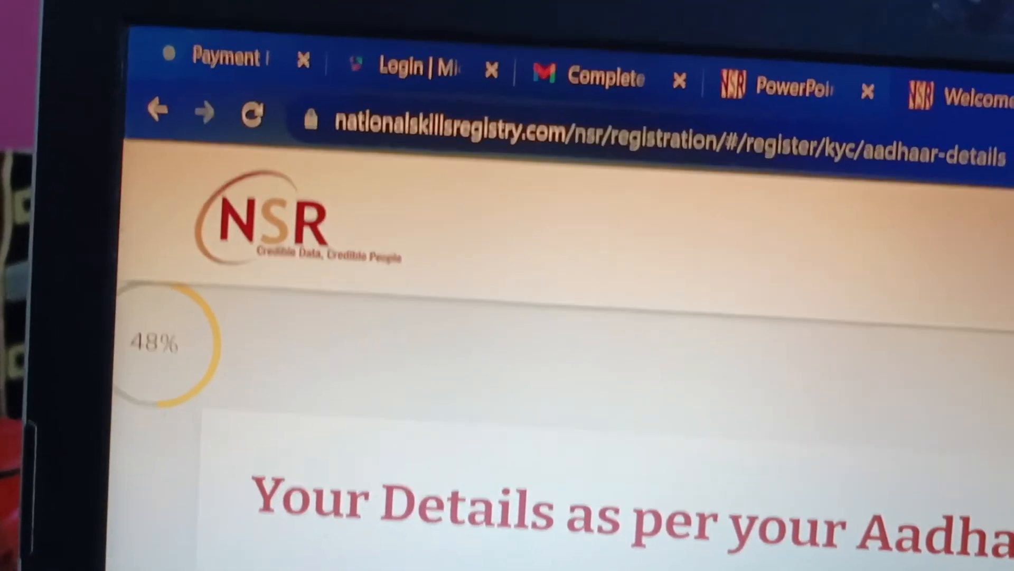
scroll(down, 3)
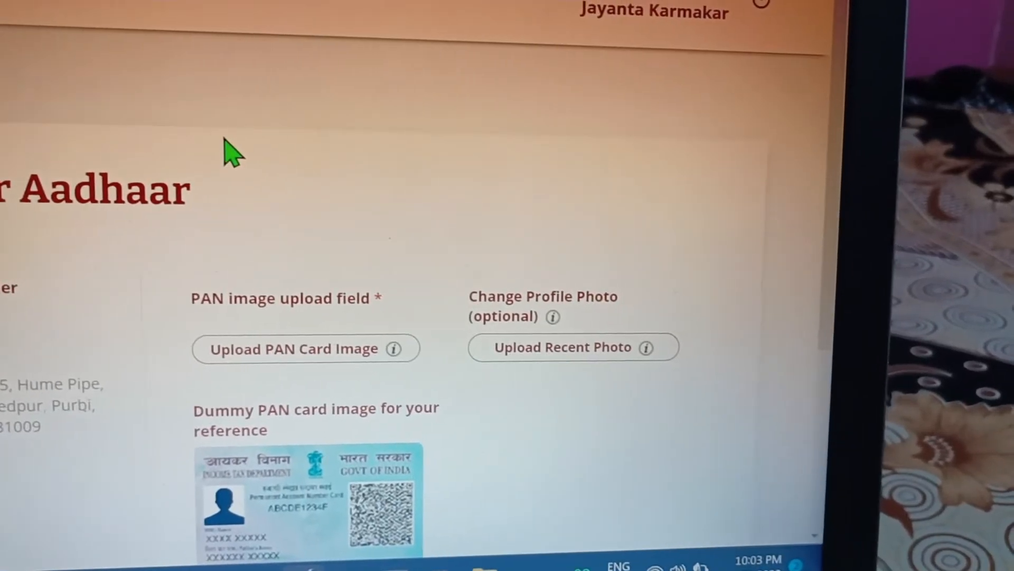
scroll(down, 3)
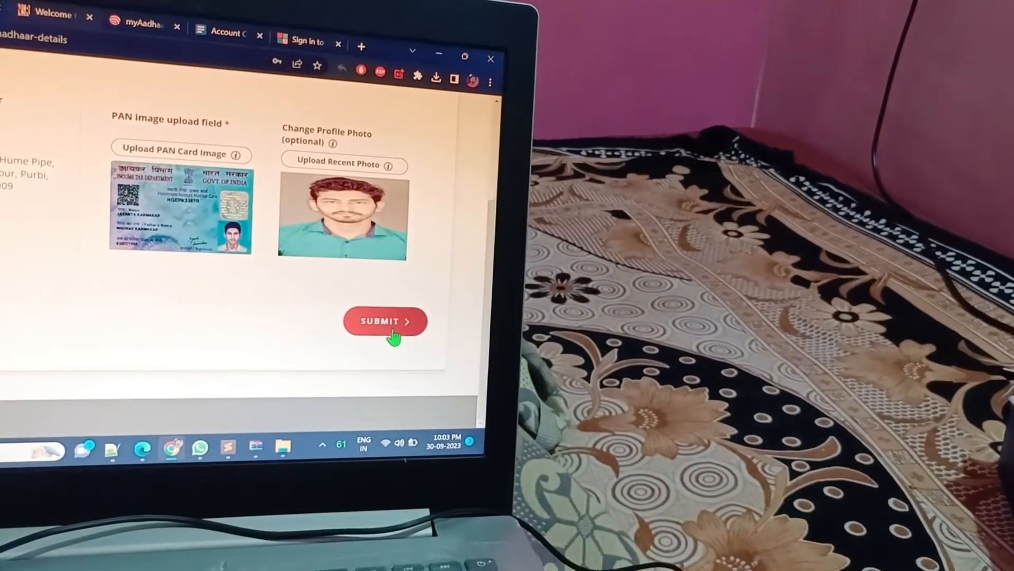
click(385, 322)
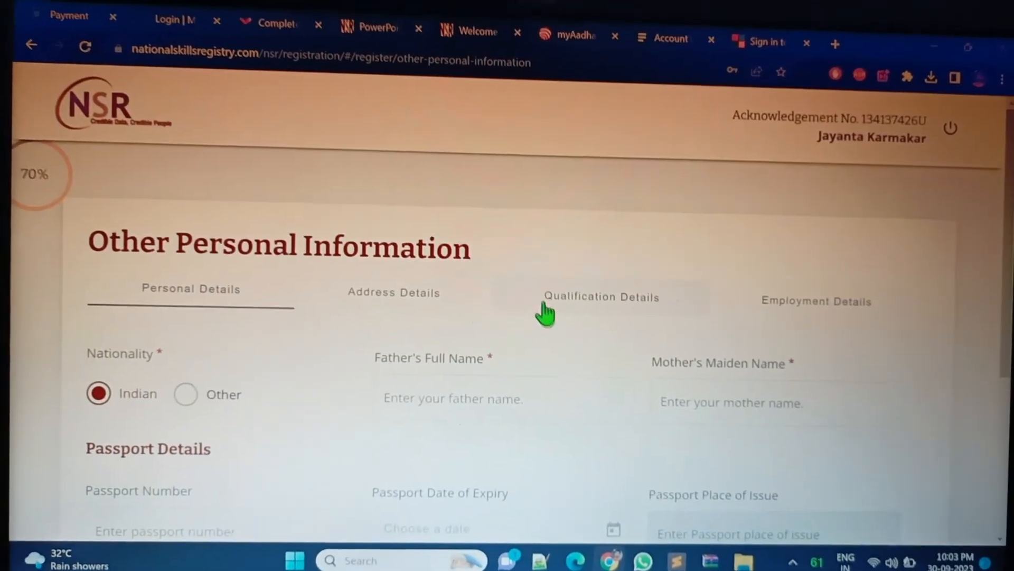
Step through the Address, Qualification and Employment Details tabs of Other Personal Information
click(393, 292)
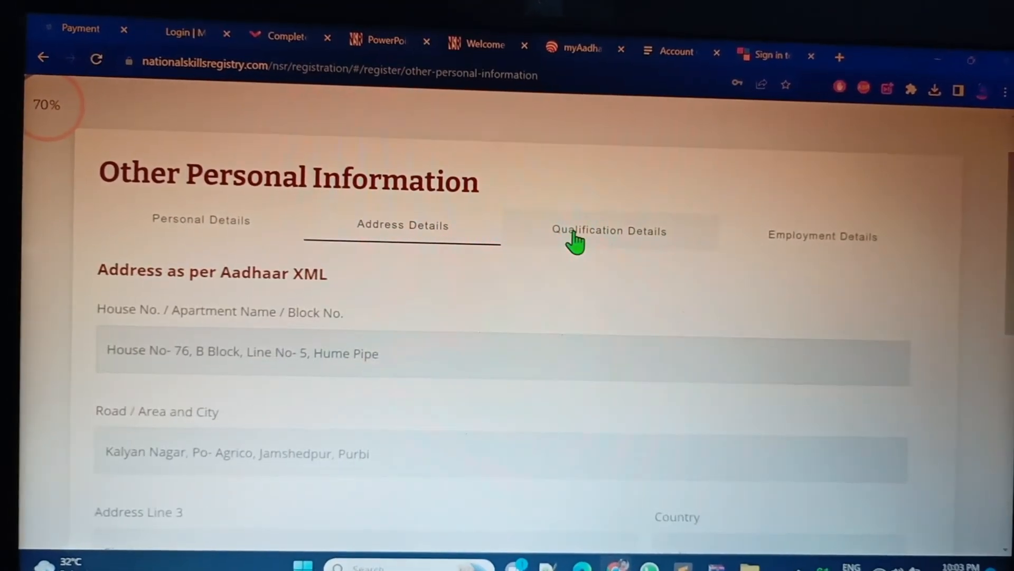
click(607, 230)
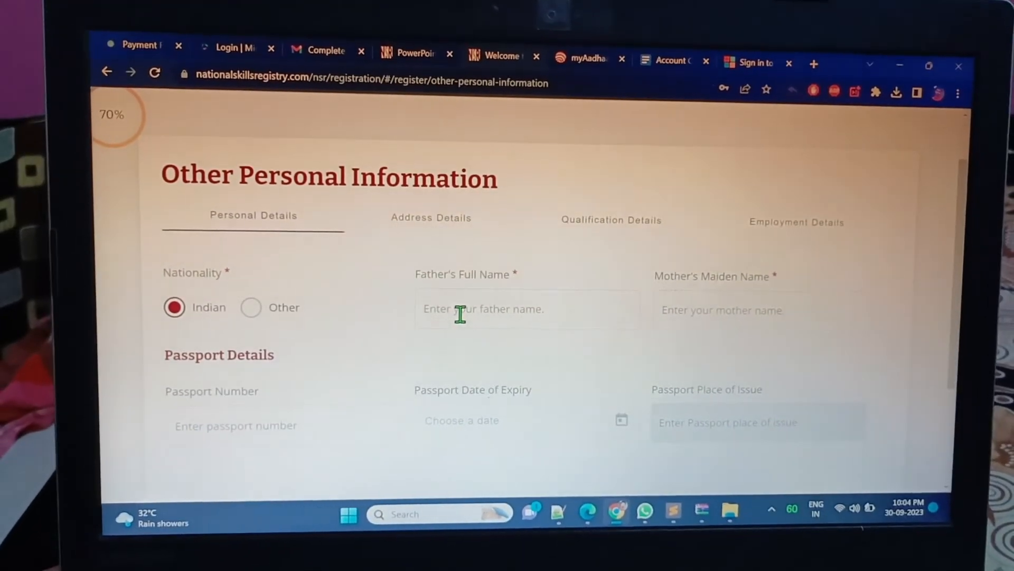
click(431, 217)
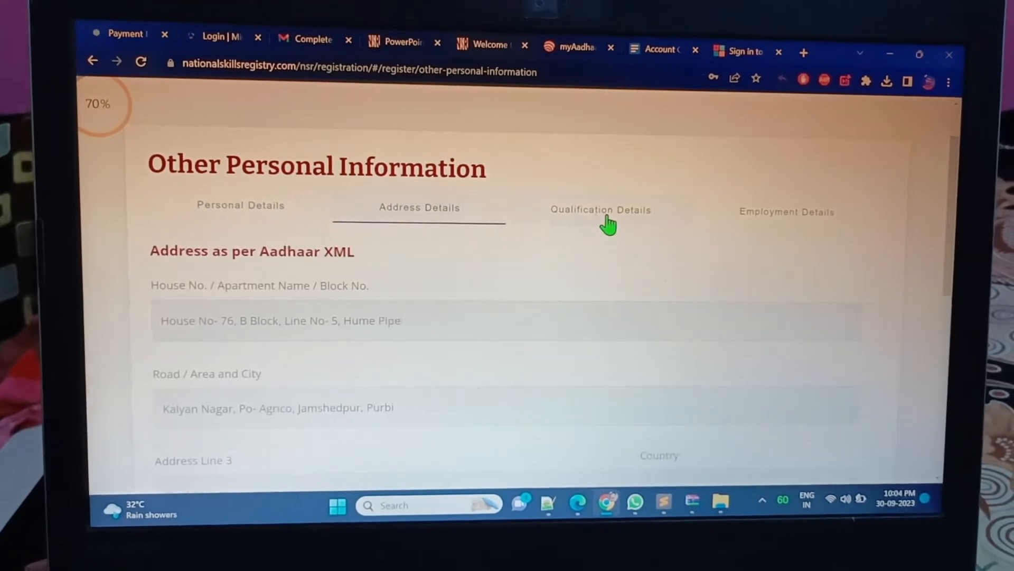
click(787, 211)
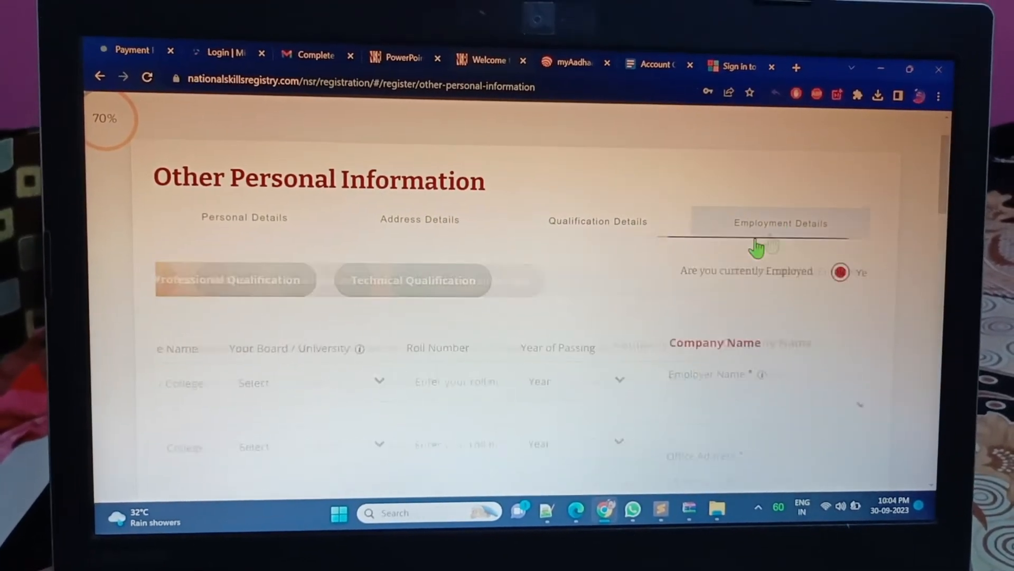
click(261, 245)
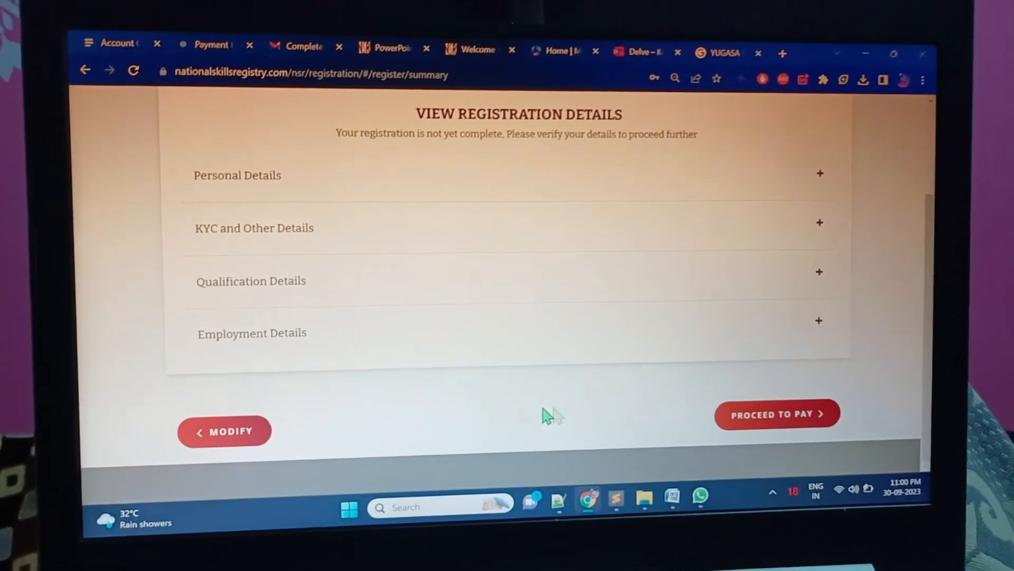
mouse_move(822, 441)
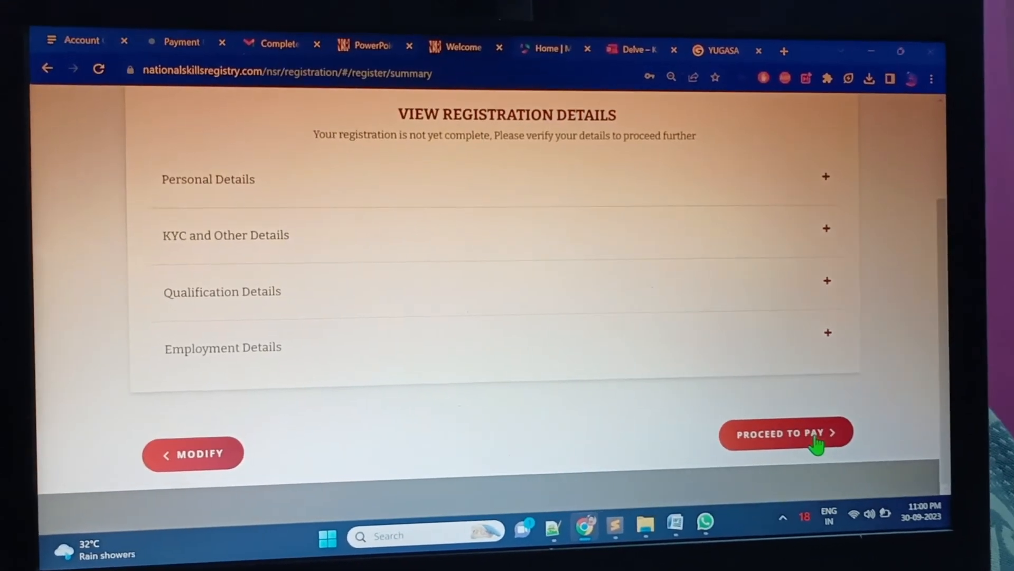
Proceed to pay from the registration summary and scroll the membership plan options
click(784, 433)
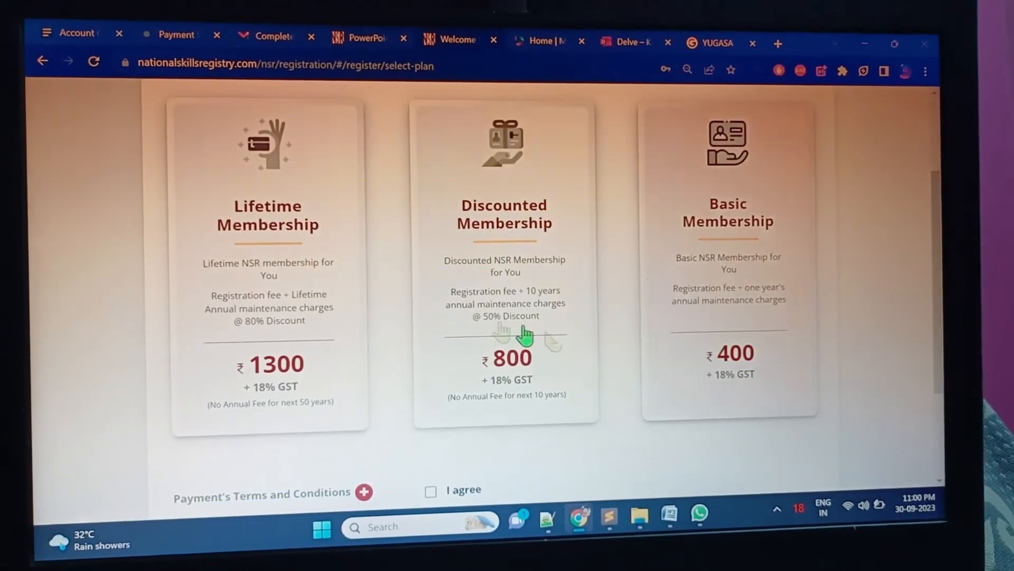
click(727, 259)
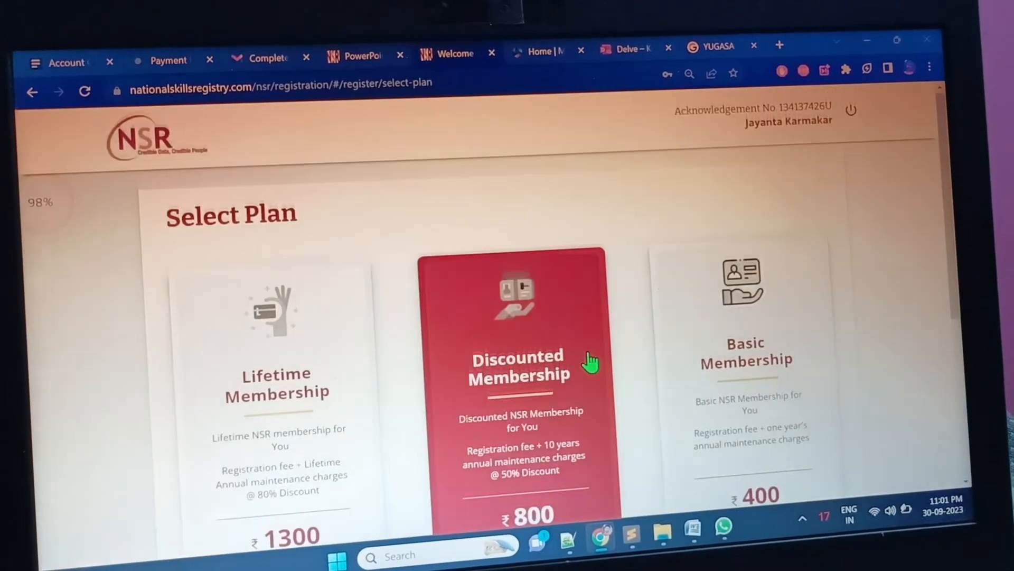
scroll(down, 3)
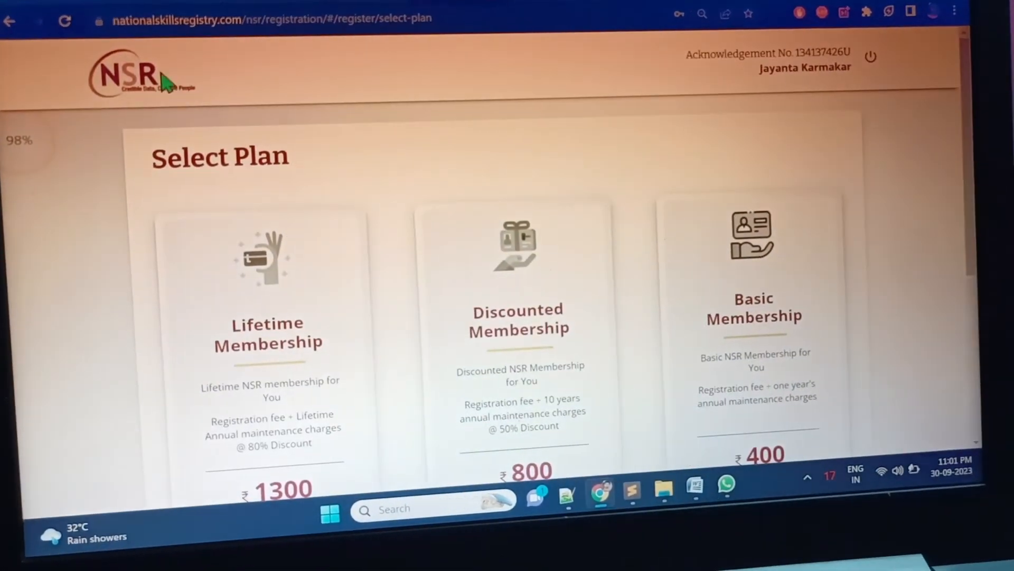
scroll(down, 3)
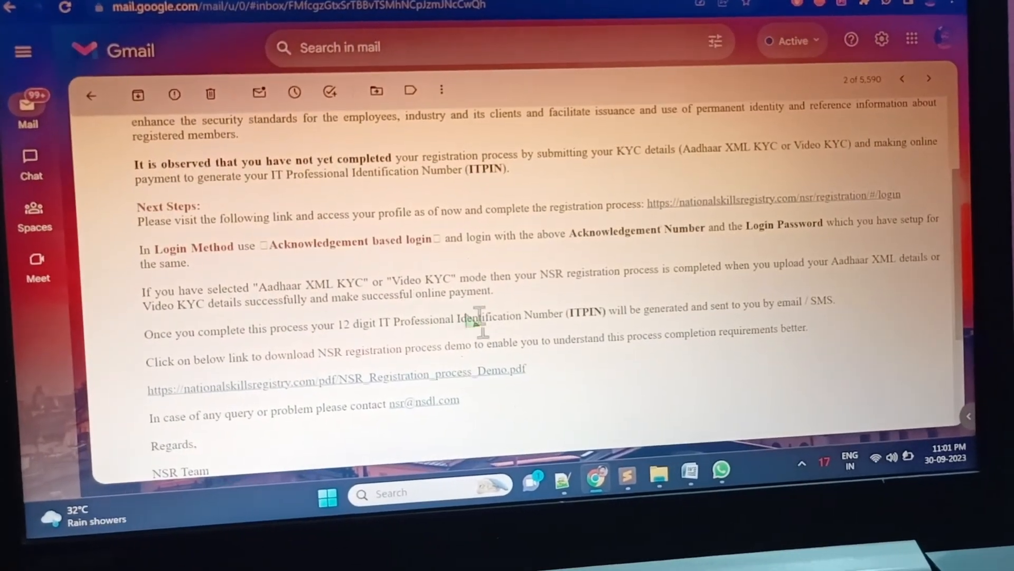
Open the NSR Team registration email and read its Next Steps section
double_click(421, 319)
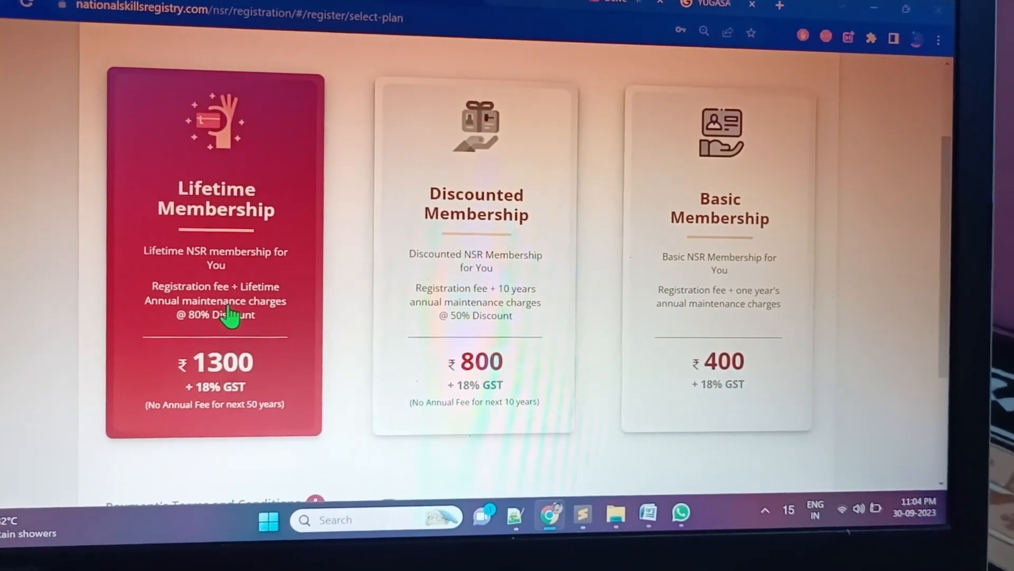
Review the Lifetime Membership fee summary, agree to the payment terms, and proceed to pay ₹1534 online
scroll(down, 3)
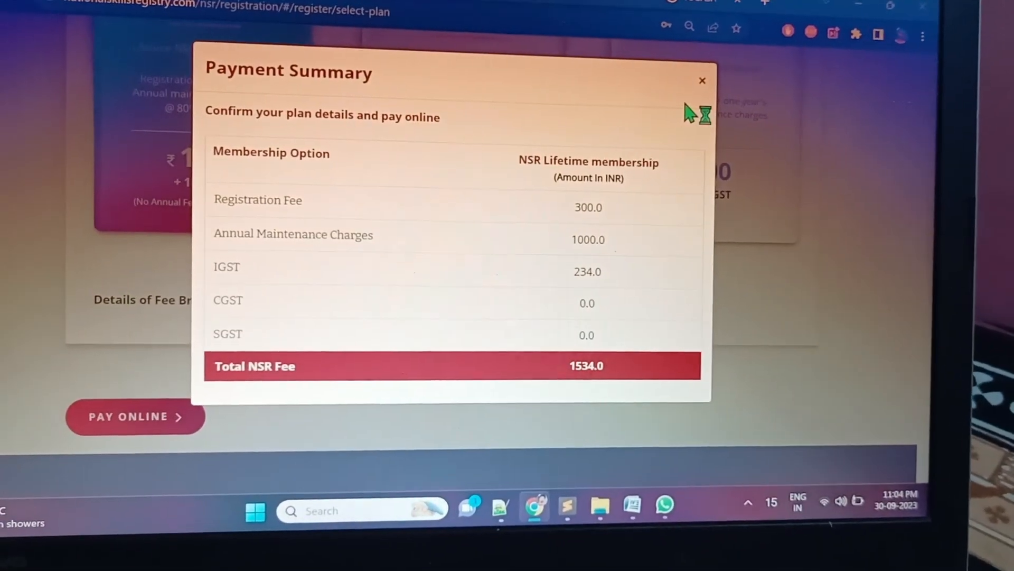
click(702, 80)
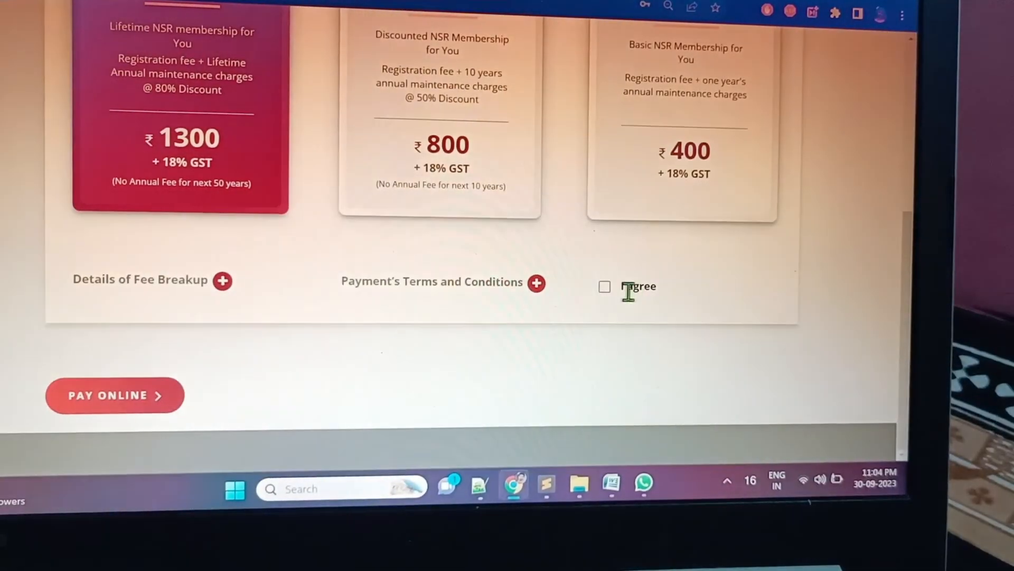
click(604, 286)
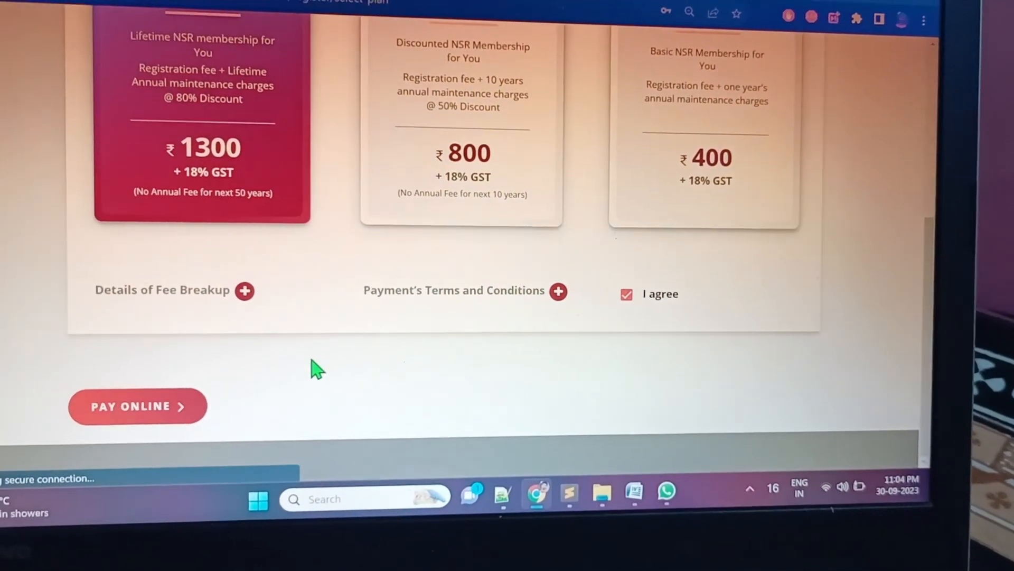
click(137, 406)
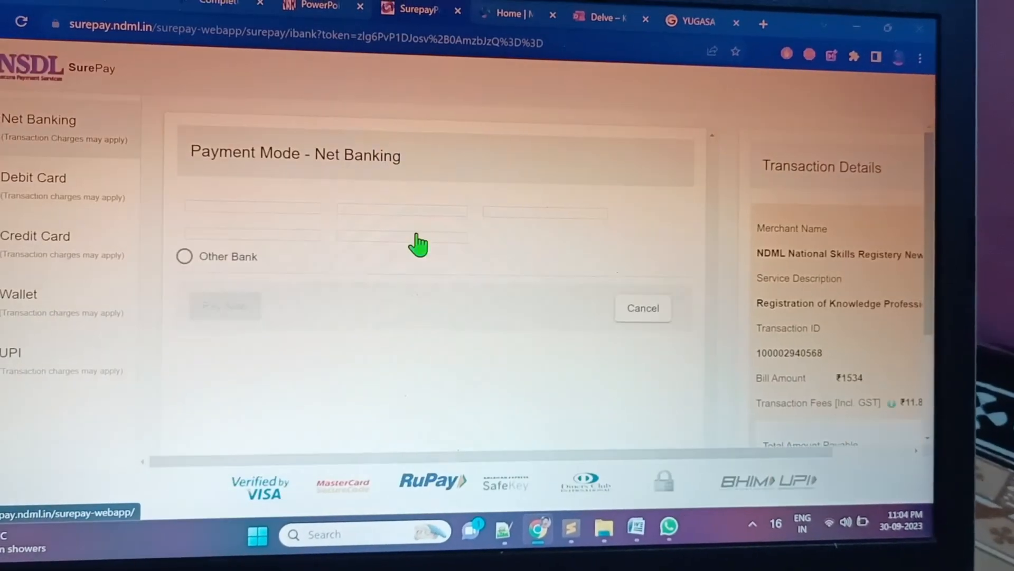